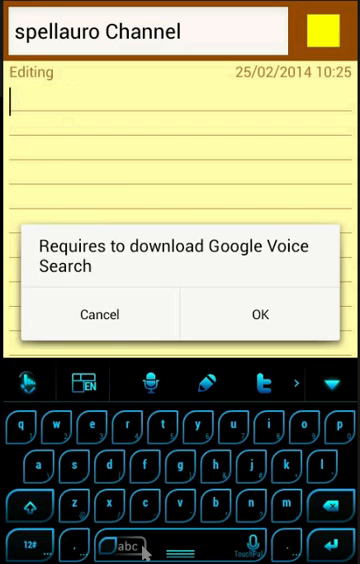
# Cancel the Google Voice Search download dialog and return to the empty yellow note
pyautogui.click(100, 314)
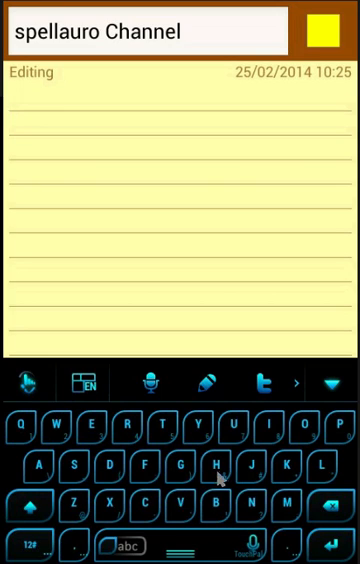
pyautogui.write('He')
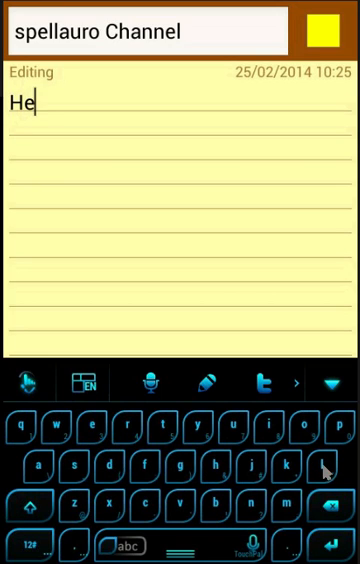
pyautogui.write('lloj')
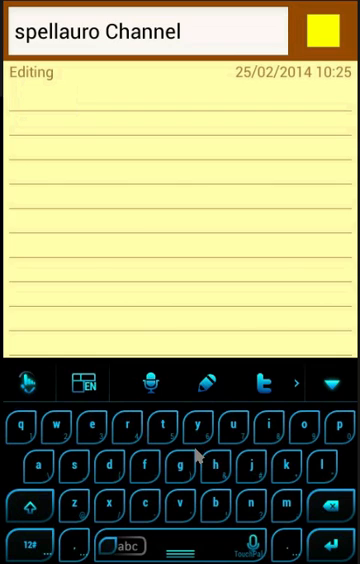
# Enter 4003 followed by a comma and a period using upward key swipes
pyautogui.click(12, 108)
pyautogui.write('4')
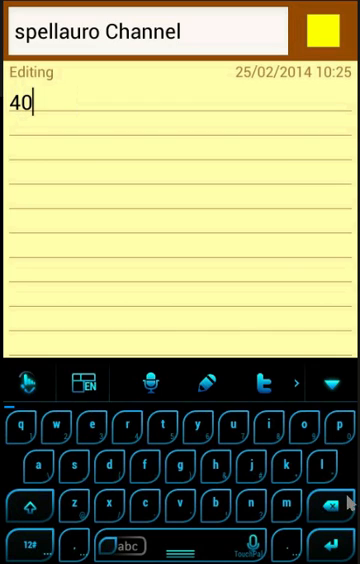
pyautogui.write('03, .')
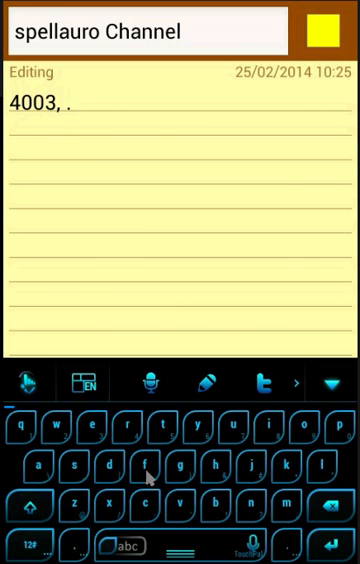
pyautogui.moveTo(264, 476)
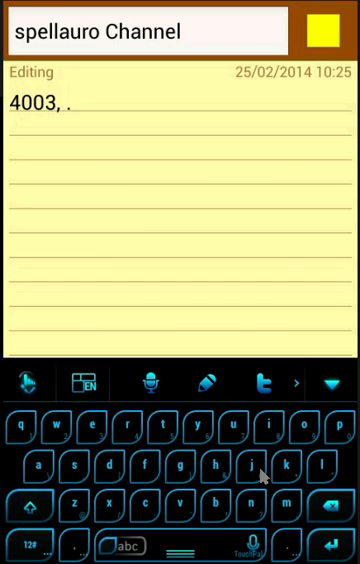
pyautogui.moveTo(184, 484)
pyautogui.write(' :')
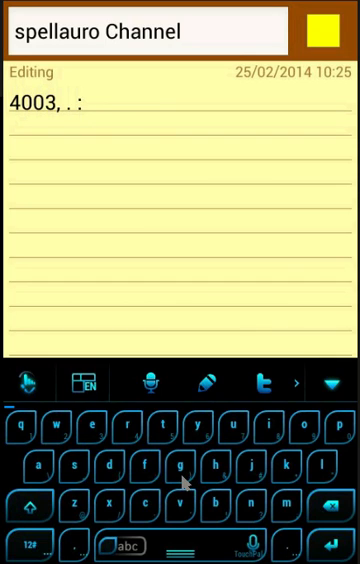
# Append a :) smiley and the text b&g via symbol swipes
pyautogui.write(') b&g')
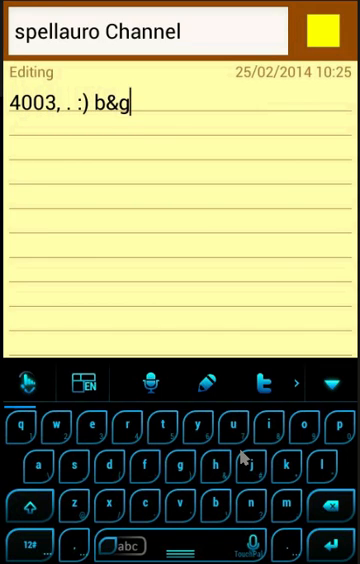
pyautogui.moveTo(320, 510)
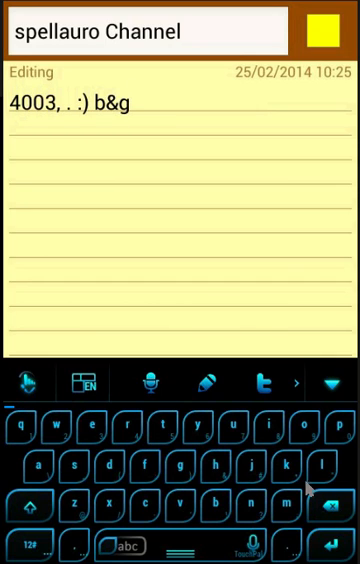
# Swipe-delete the trailing word b&g, leaving '4003, . :)'
pyautogui.press('backspace')
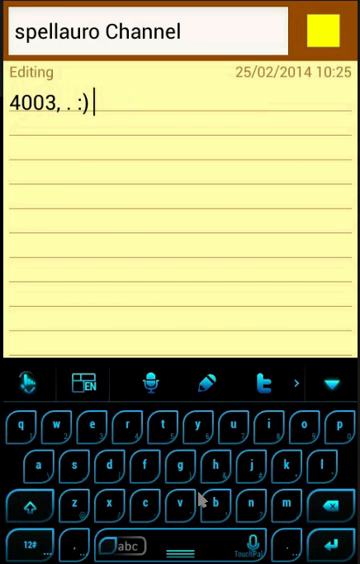